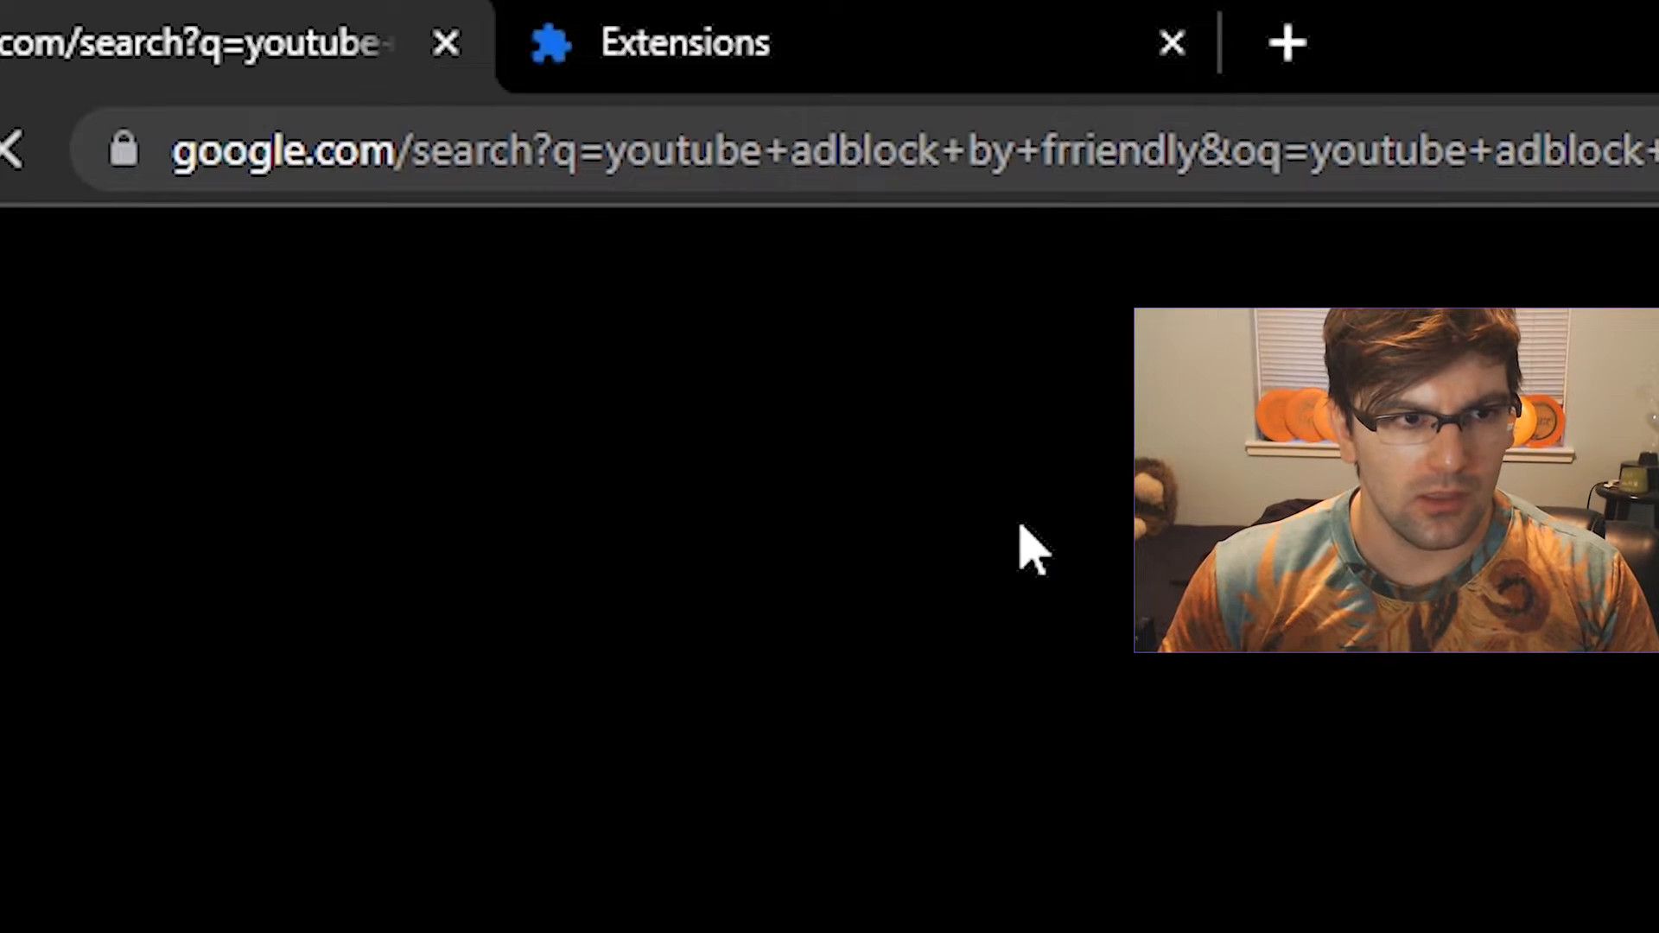
Step: Open the 'YouTube Adblock by Friendly' Chrome Web Store listing from the search results
{"action": "left_click", "coordinate": [310, 342]}
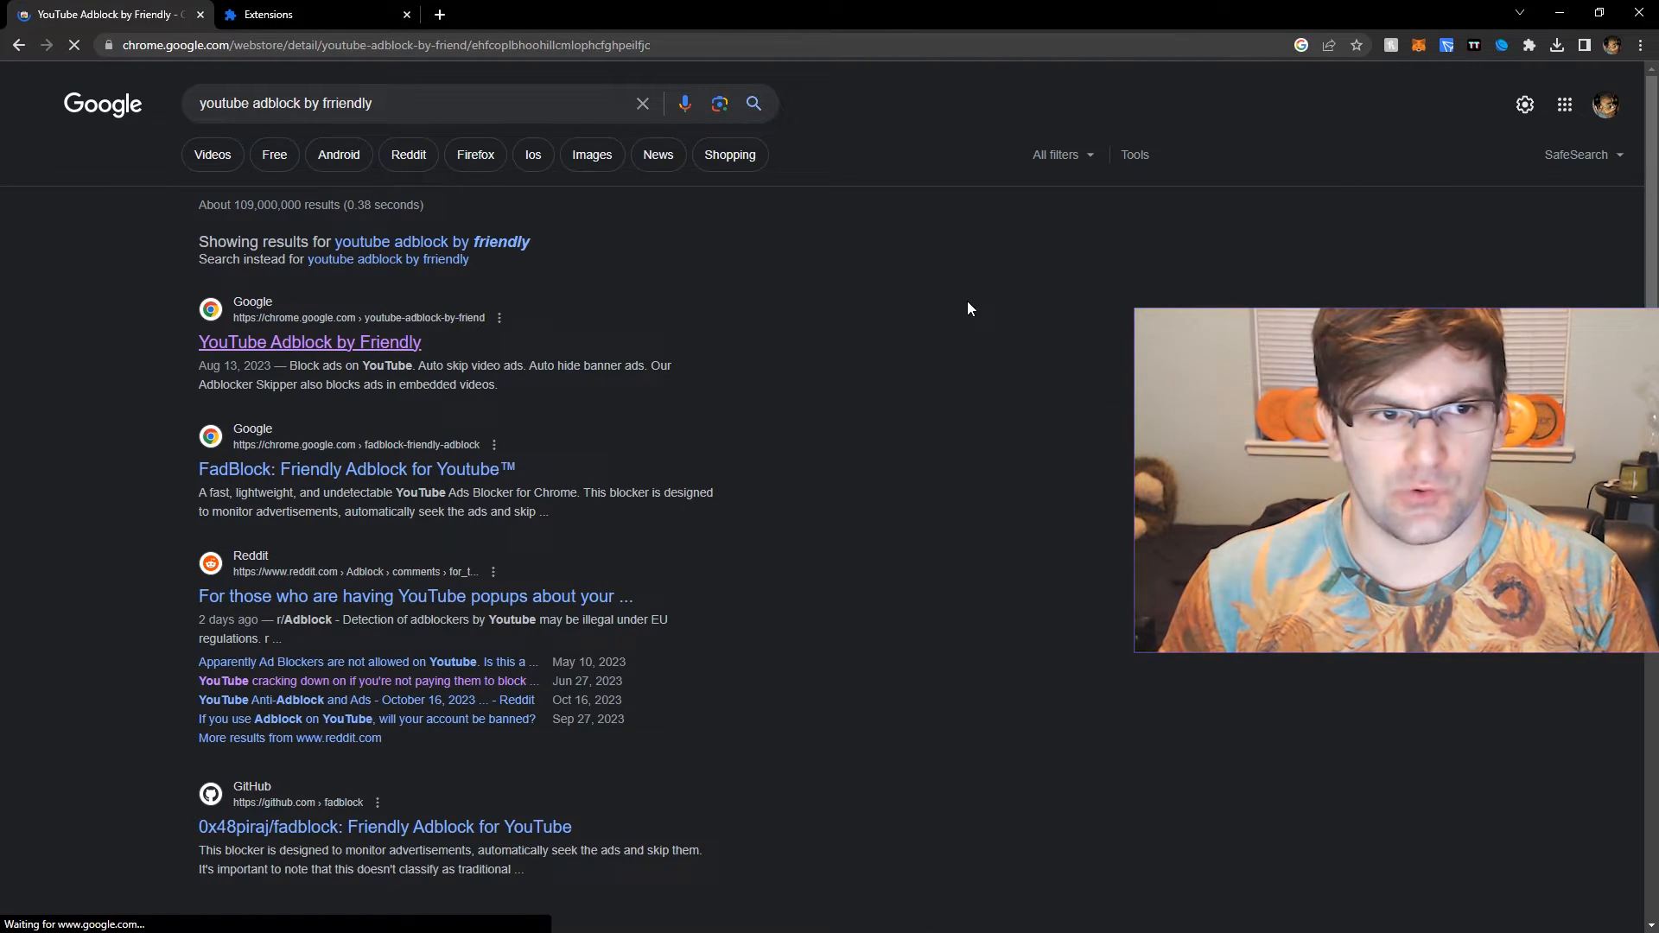
{"action": "left_click", "coordinate": [310, 342]}
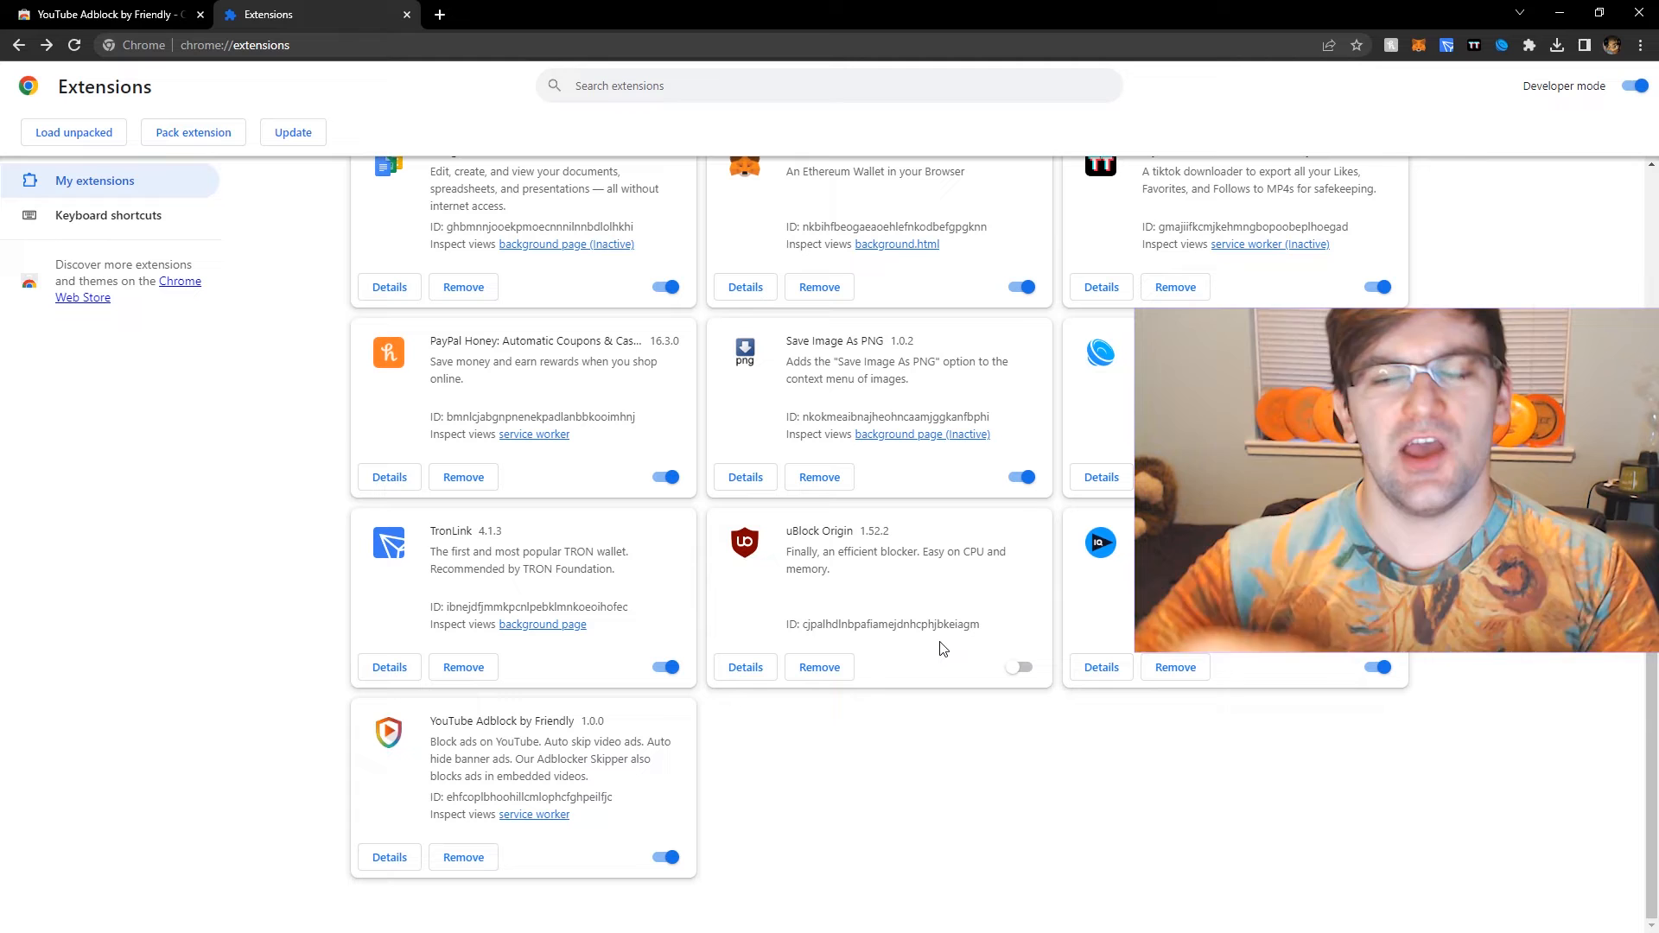
{"action": "mouse_move", "coordinate": [1032, 802]}
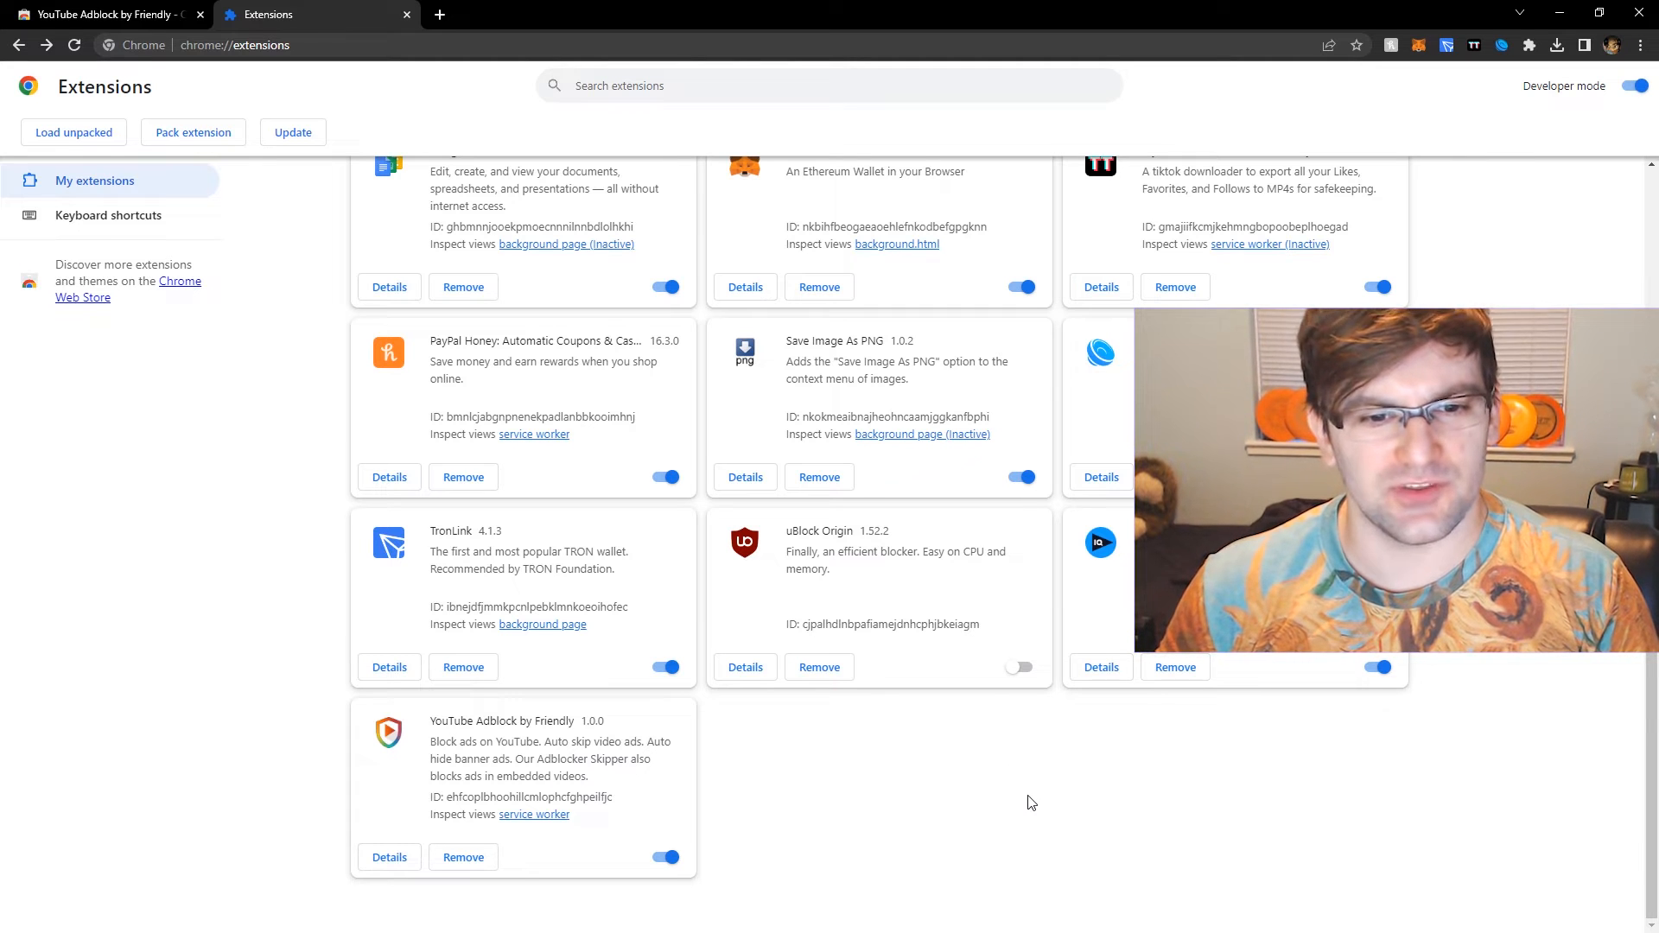
{"action": "scroll", "scroll_direction": "up", "scroll_amount": 3}
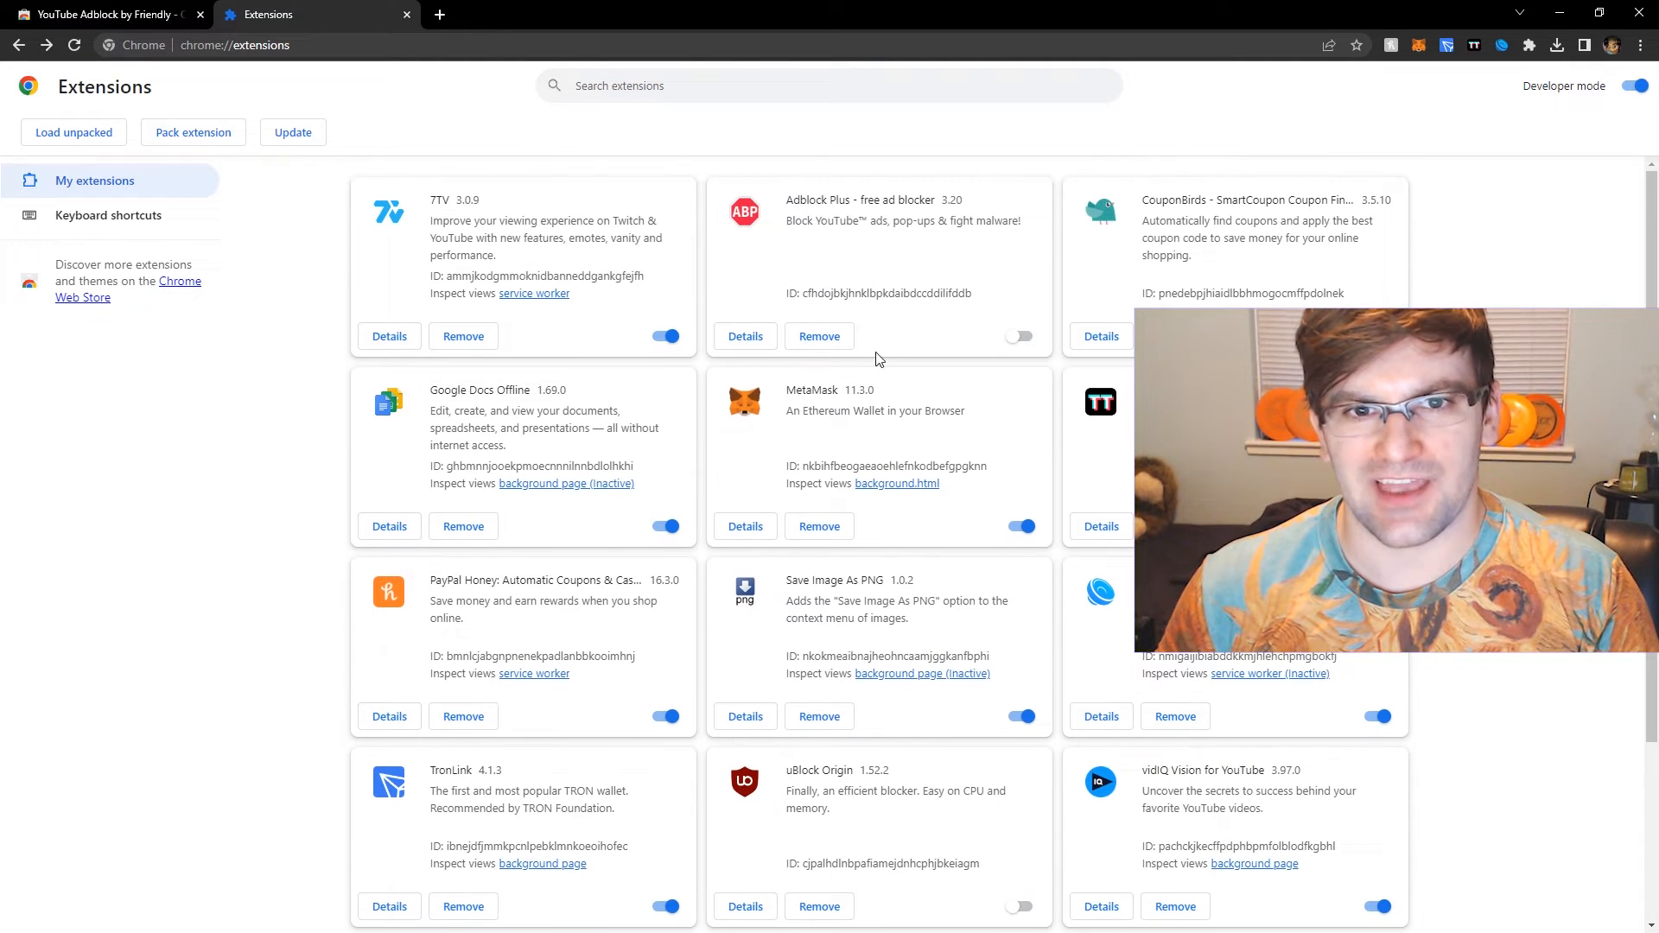
{"action": "left_click", "coordinate": [106, 14]}
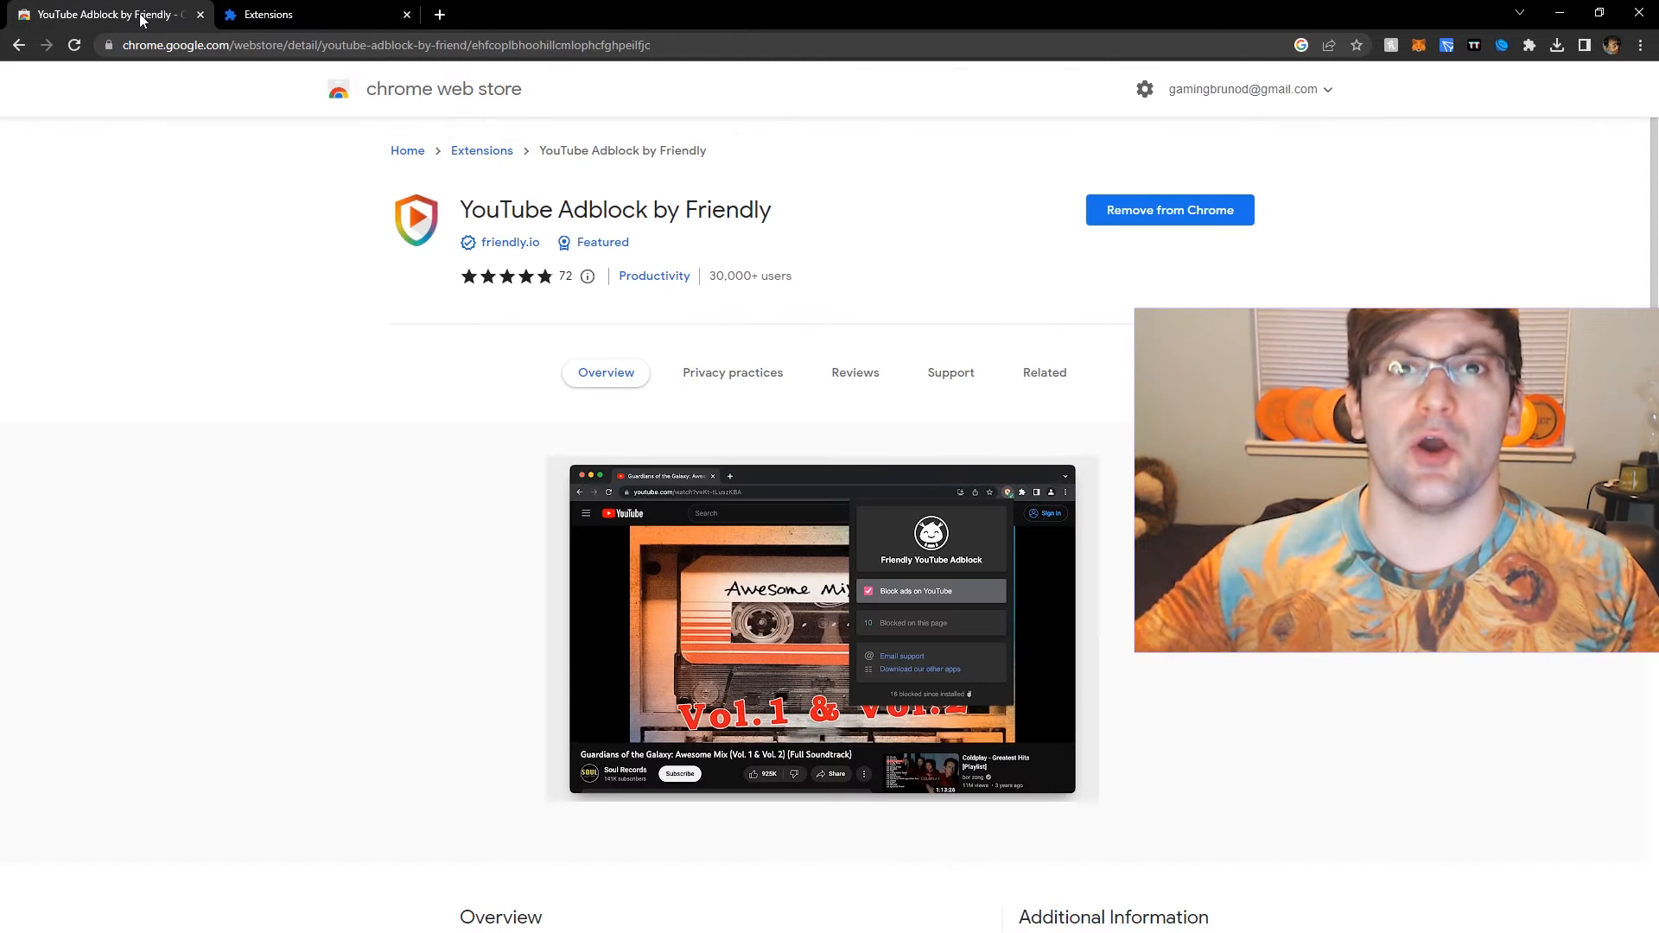